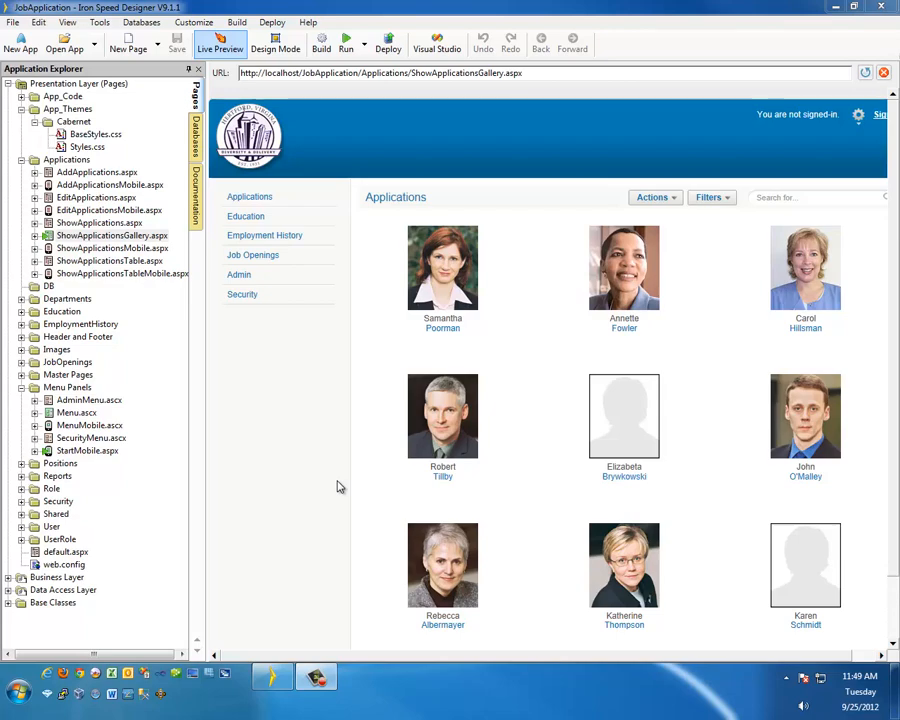
{"action": "mouse_move", "coordinate": [171, 245]}
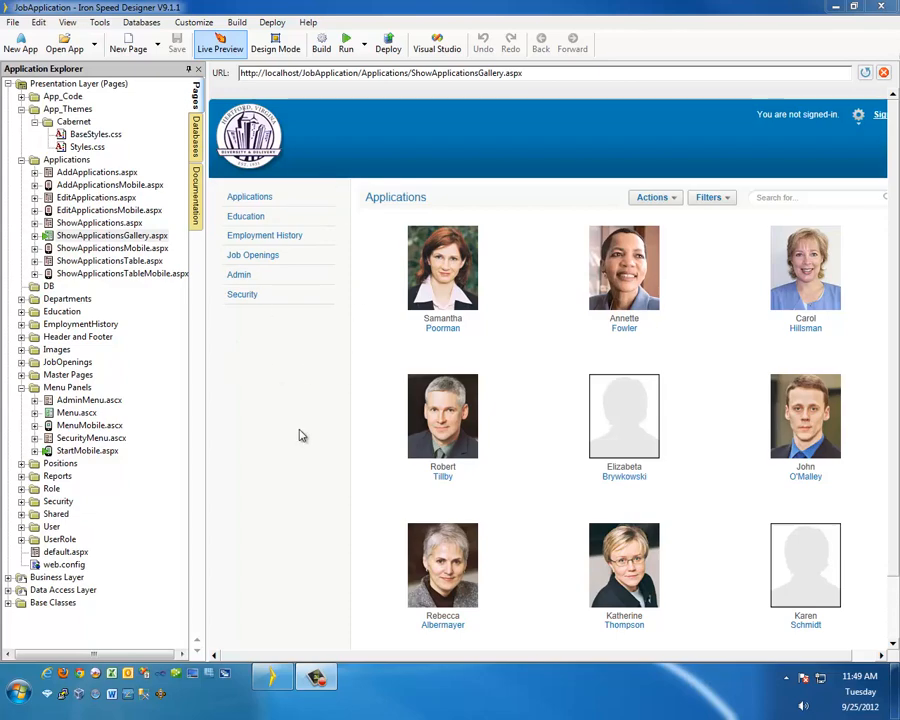
{"action": "mouse_move", "coordinate": [623, 265]}
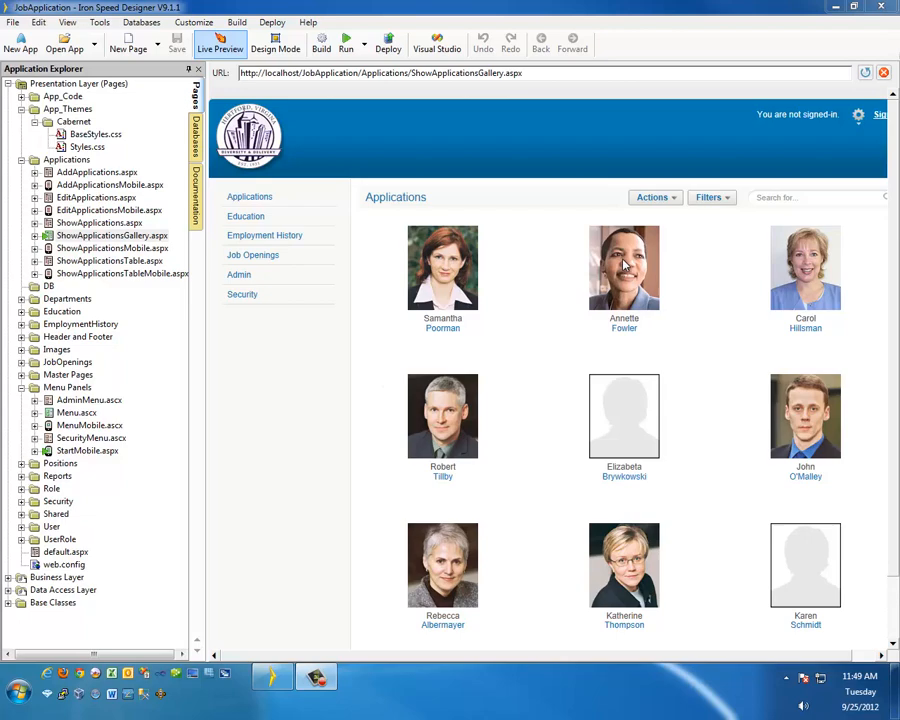
{"action": "mouse_move", "coordinate": [389, 248]}
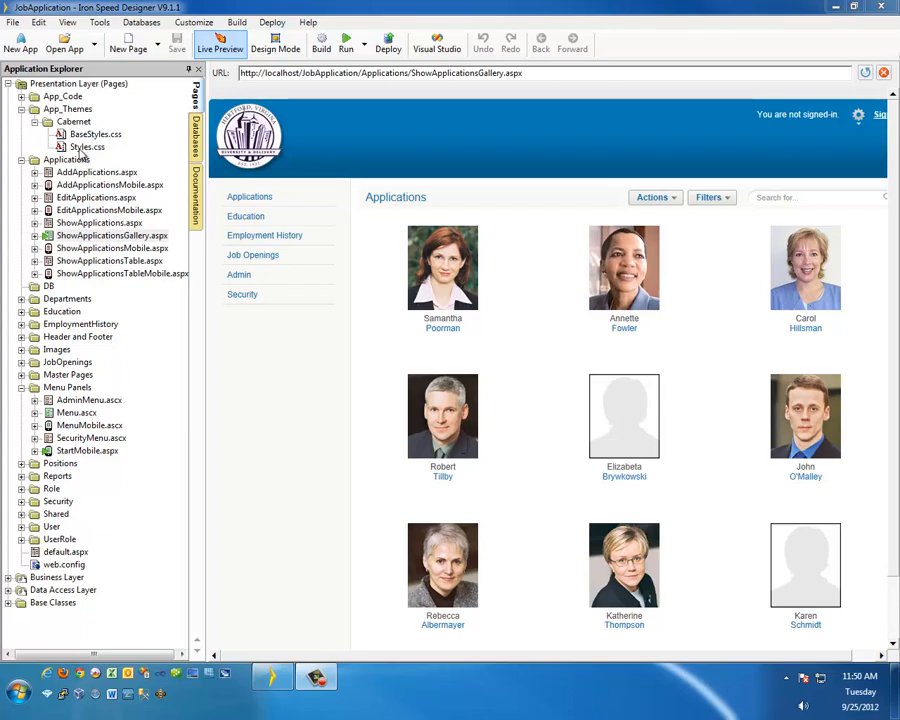
{"action": "mouse_move", "coordinate": [403, 245]}
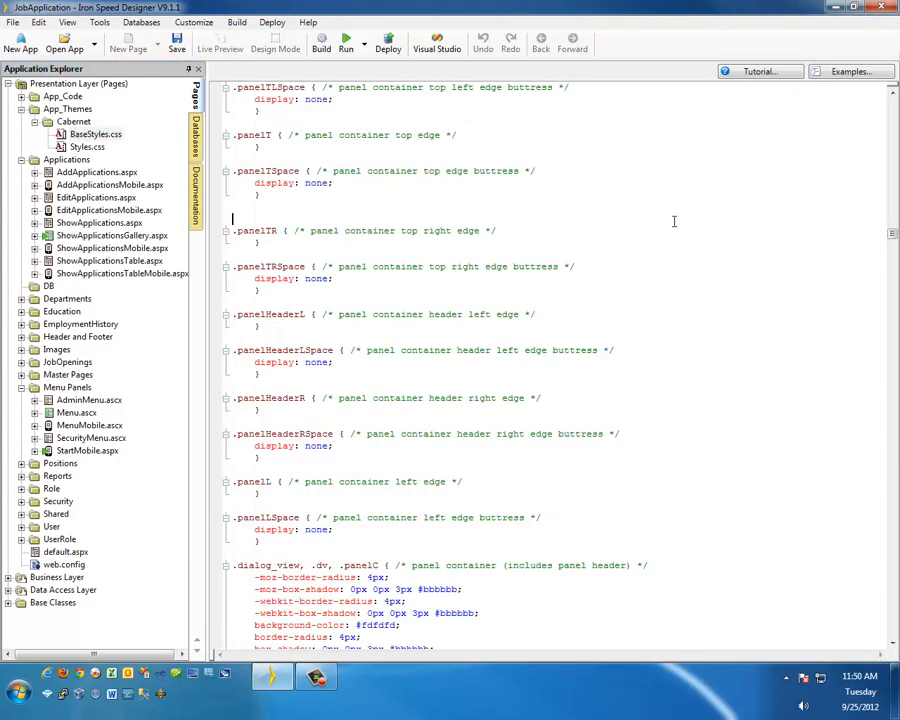
{"action": "scroll", "scroll_direction": "down", "scroll_amount": 3}
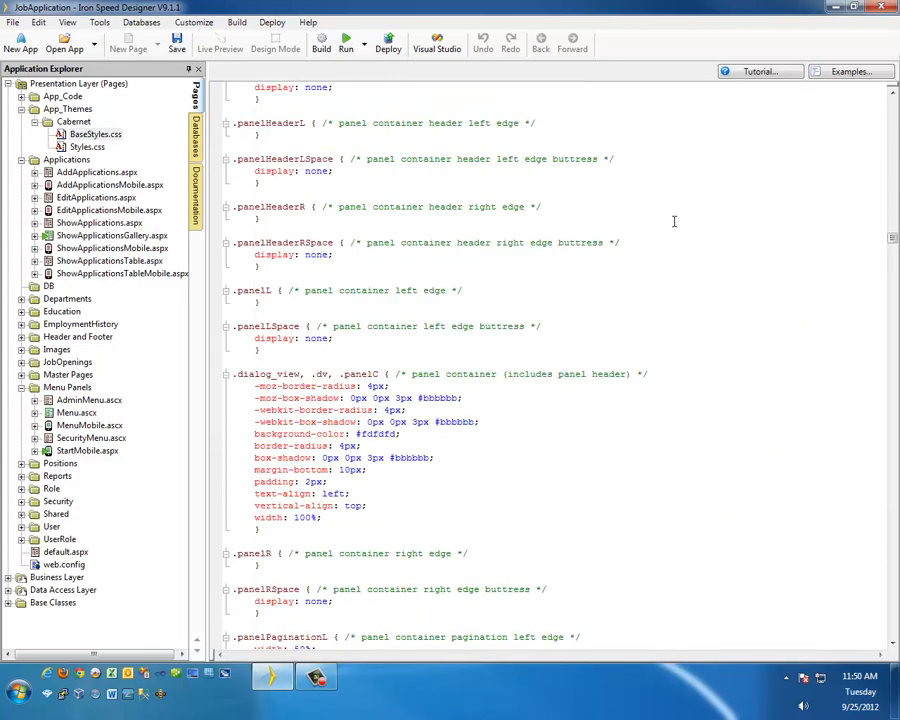
{"action": "mouse_move", "coordinate": [643, 280]}
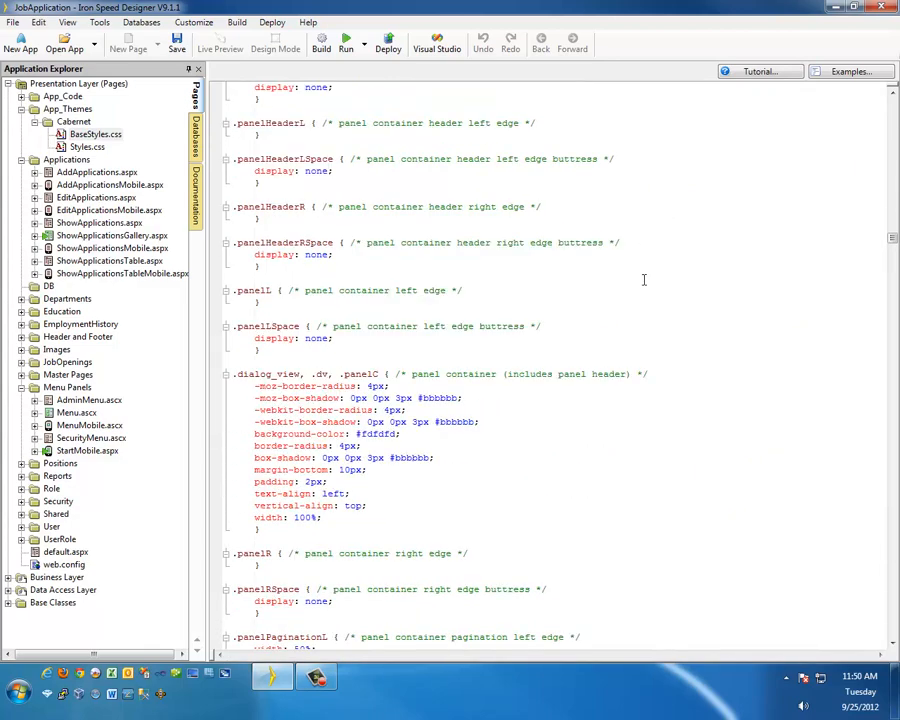
{"action": "scroll", "scroll_direction": "down", "scroll_amount": 3}
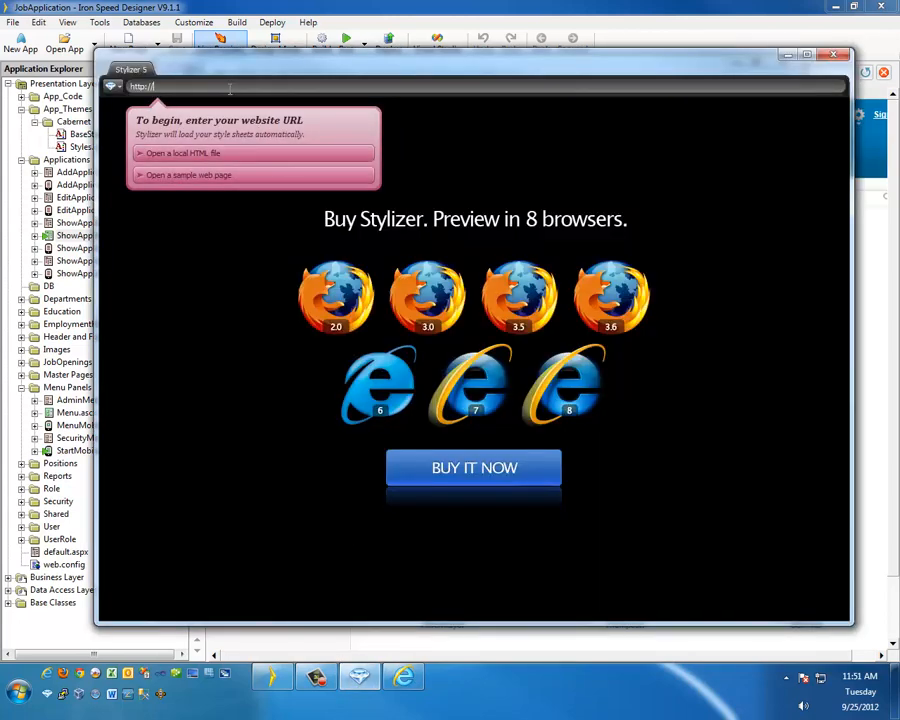
Load the ShowApplicationsGallery page in Stylizer and review its style sheet warnings.
{"action": "type", "text": "localhost/JobApplication/Applications/ShowApplicationsGallery.aspx"}
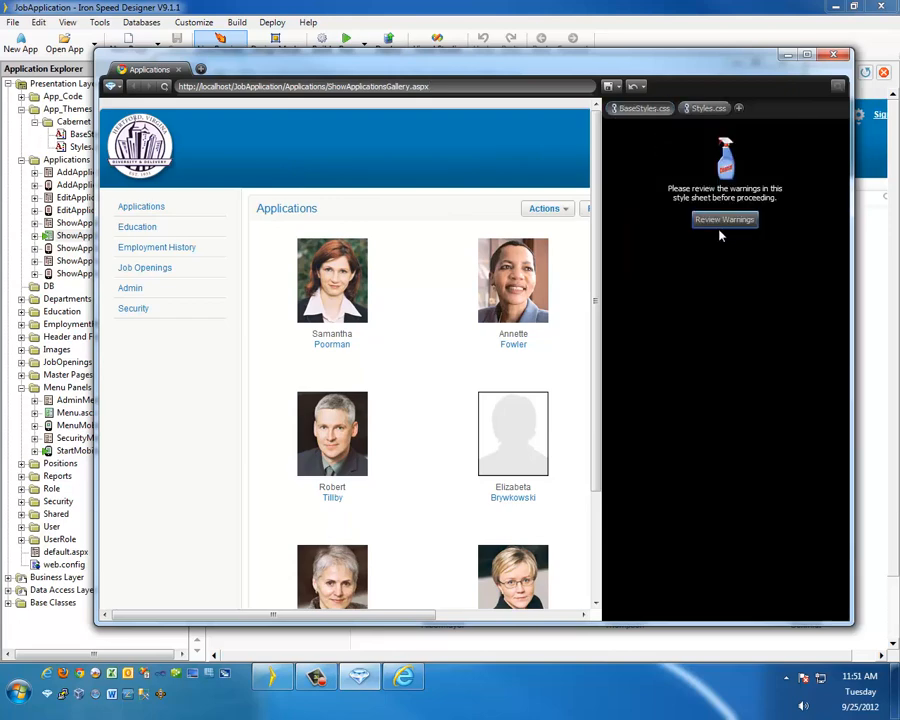
{"action": "left_click", "coordinate": [724, 219]}
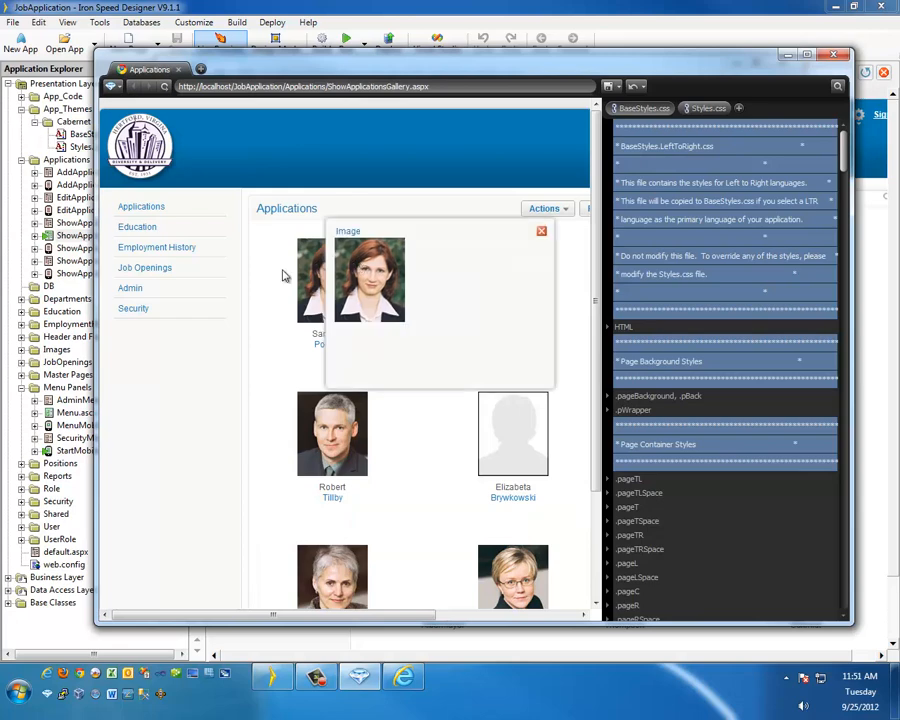
{"action": "left_click", "coordinate": [541, 231]}
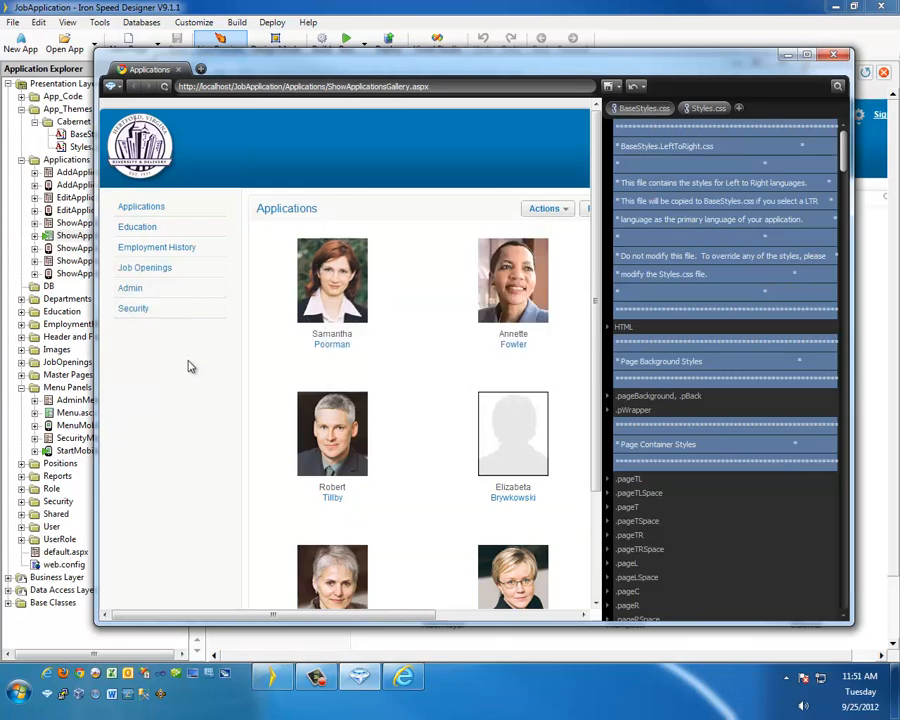
{"action": "mouse_move", "coordinate": [179, 373]}
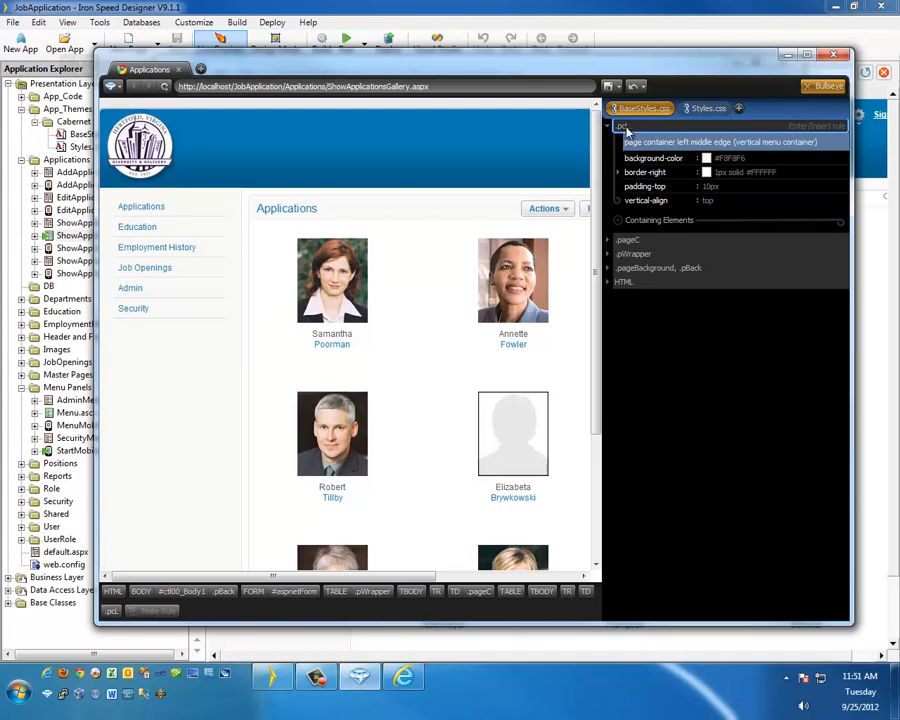
{"action": "mouse_move", "coordinate": [683, 178]}
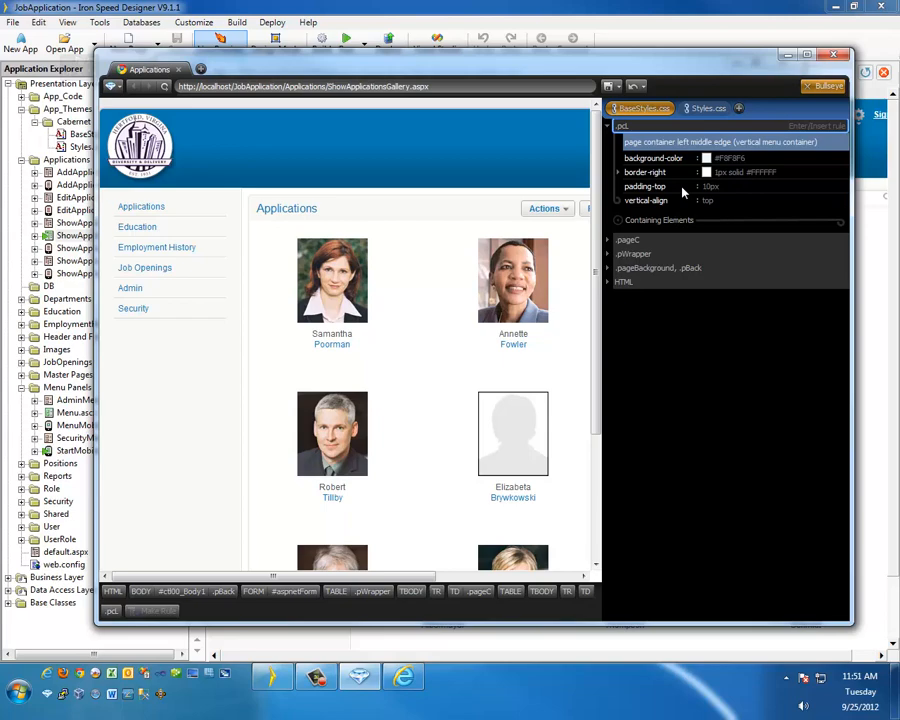
{"action": "mouse_move", "coordinate": [705, 207]}
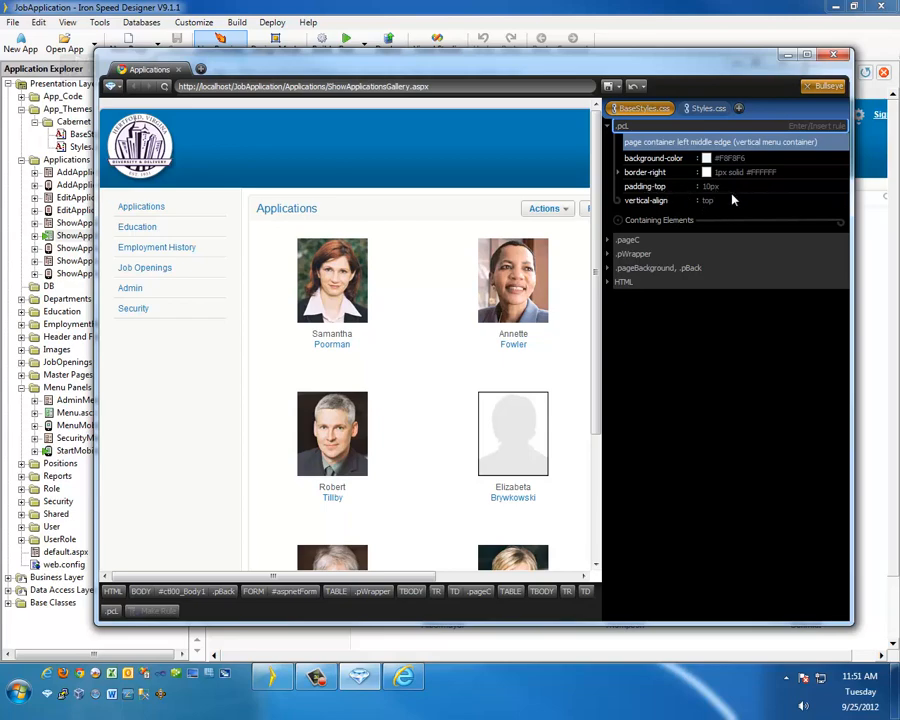
{"action": "mouse_move", "coordinate": [175, 358]}
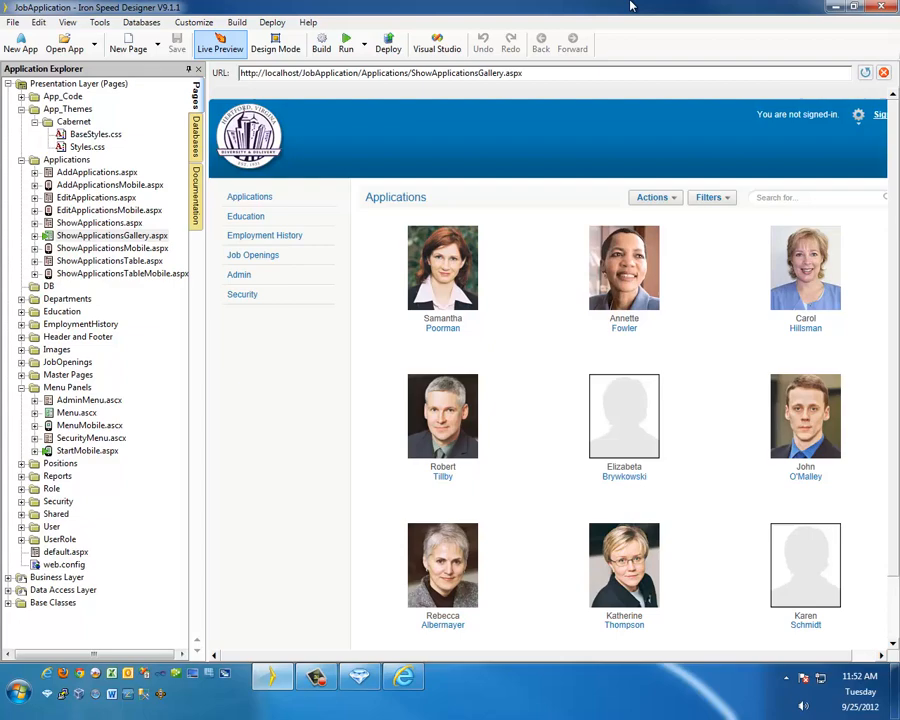
Find the .pcL rule with 10px top padding in BaseStyles.css.
{"action": "double_click", "coordinate": [96, 133]}
{"action": "type", "text": "pcl"}
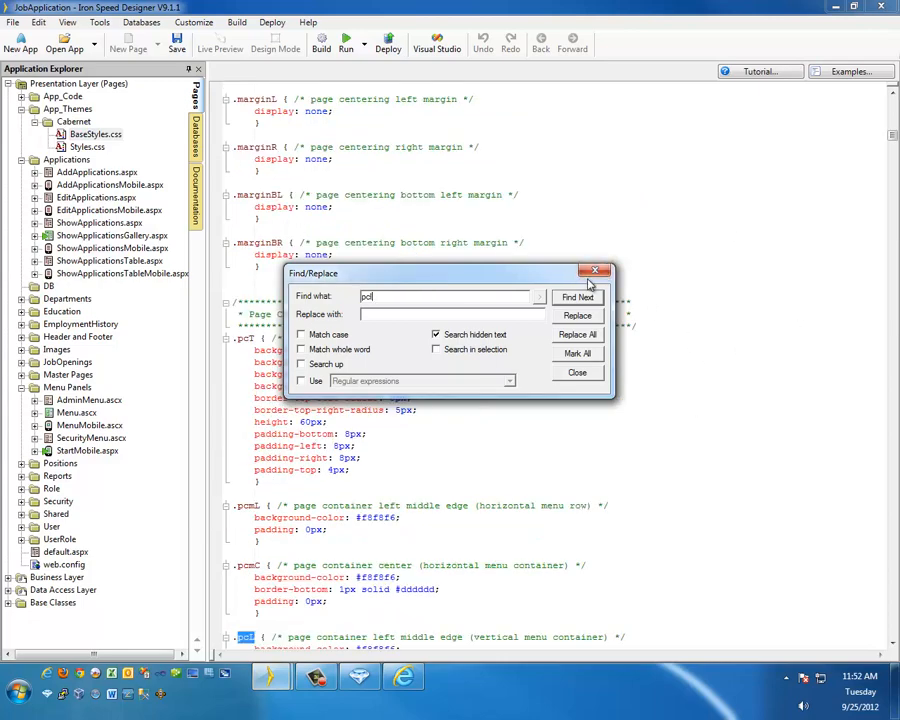
{"action": "left_click", "coordinate": [595, 271]}
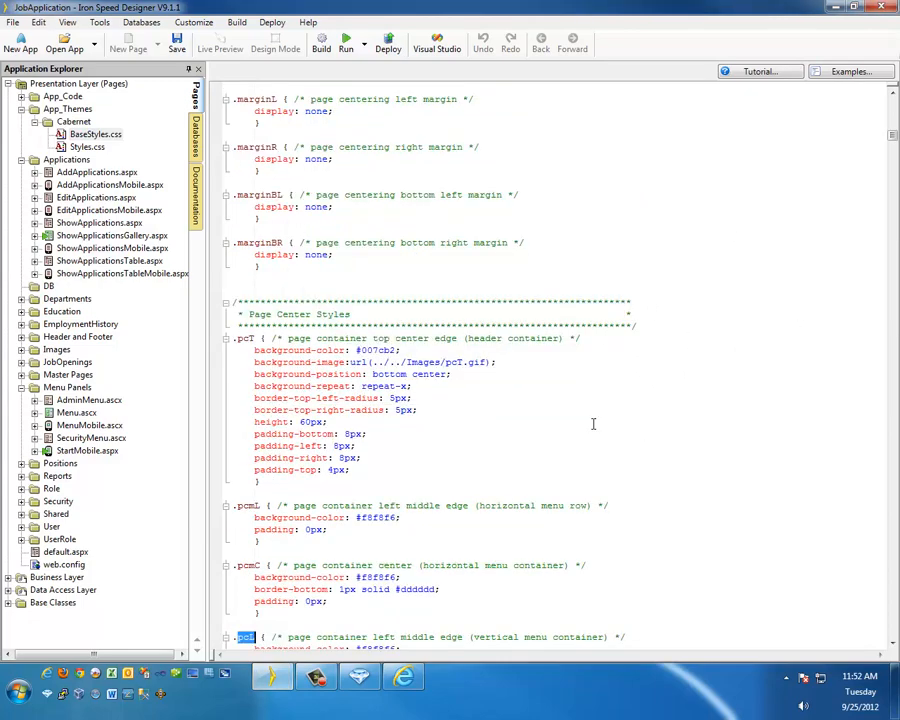
{"action": "scroll", "scroll_direction": "down", "scroll_amount": 3}
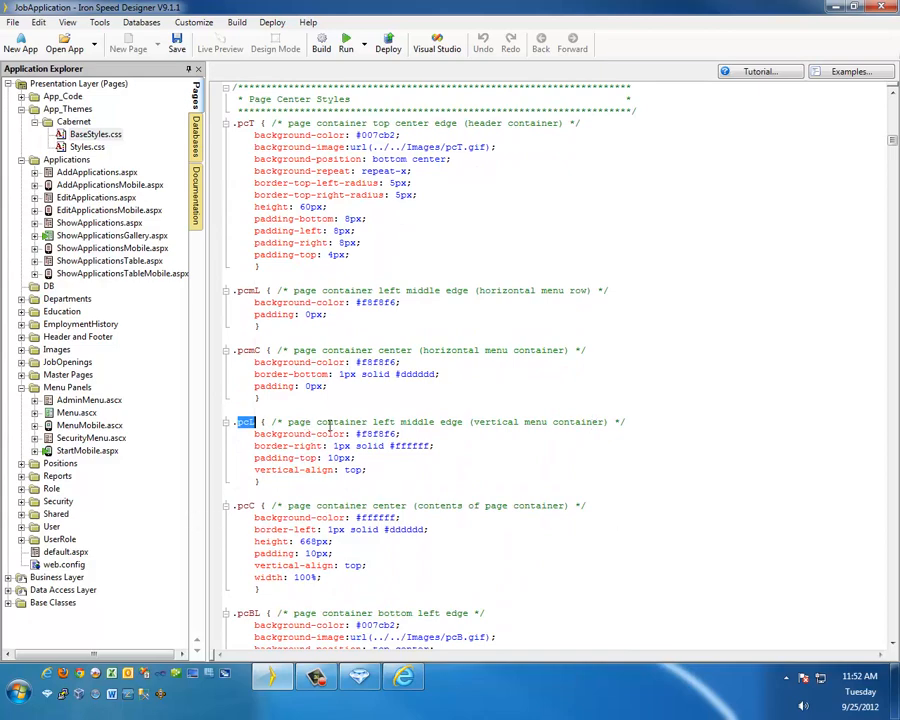
{"action": "mouse_move", "coordinate": [237, 489]}
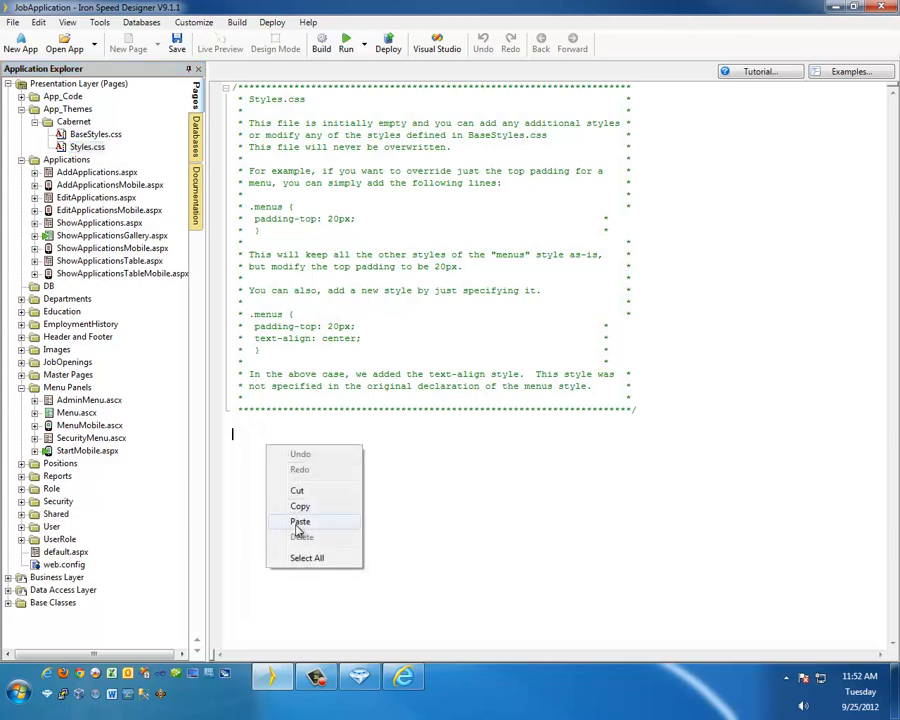
Paste the copied .pcL rule into Styles.css.
{"action": "left_click", "coordinate": [300, 521]}
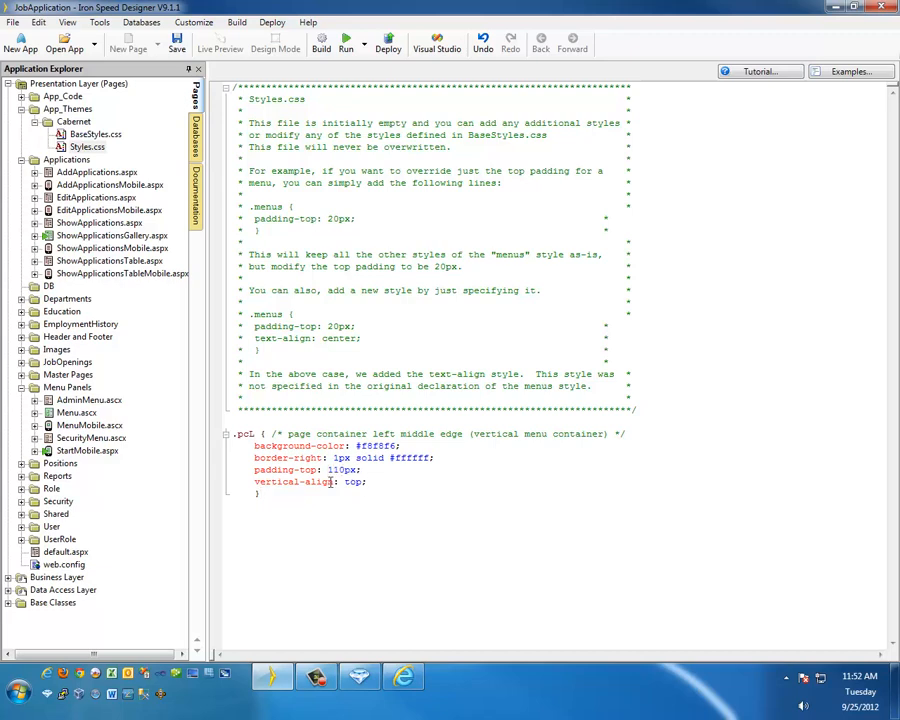
{"action": "mouse_move", "coordinate": [177, 47]}
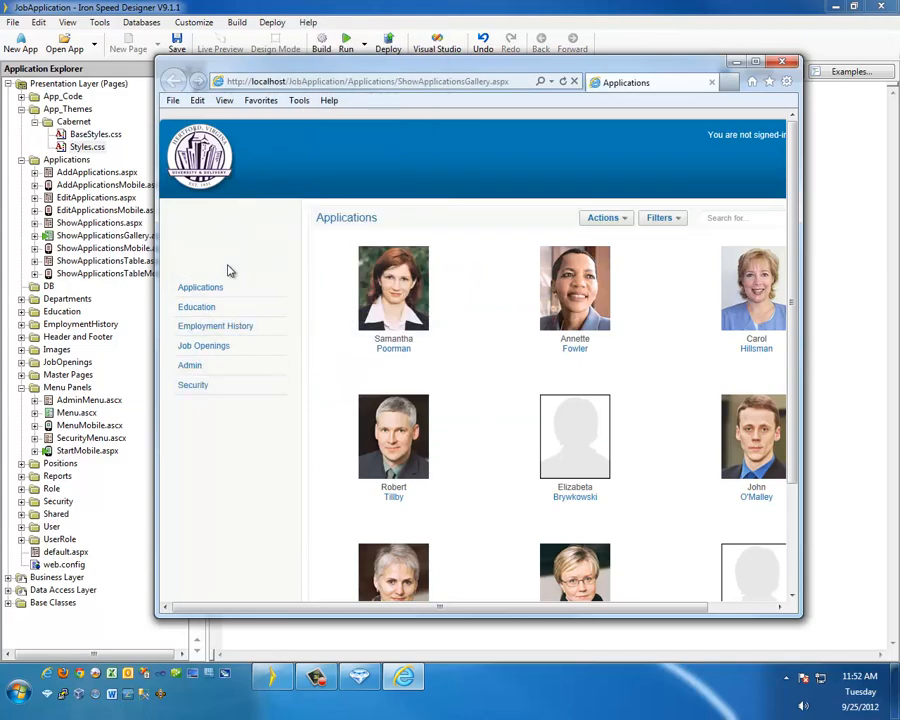
{"action": "mouse_move", "coordinate": [238, 248]}
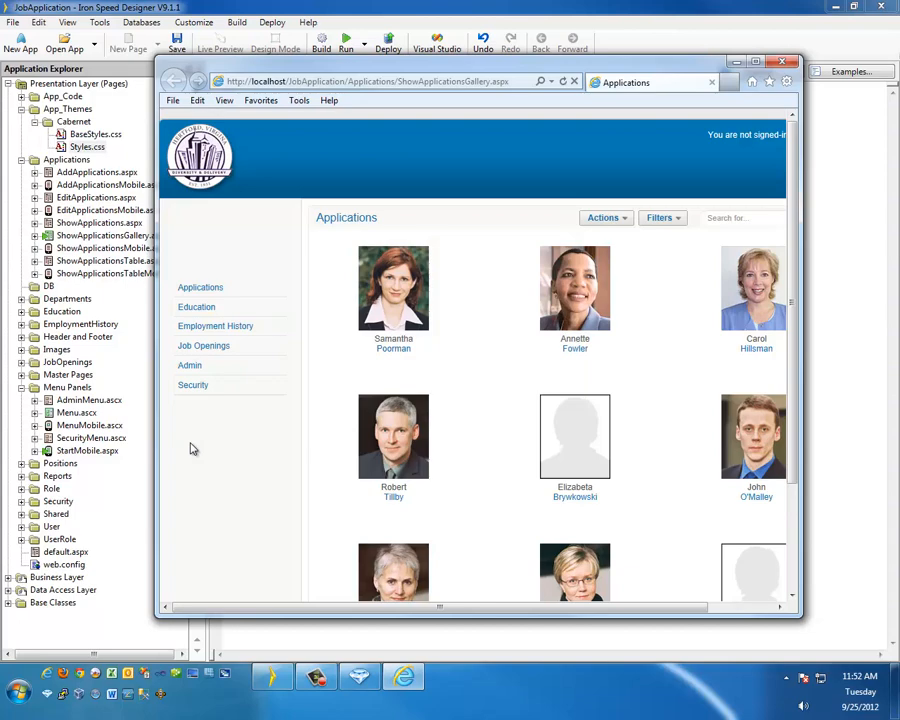
{"action": "mouse_move", "coordinate": [430, 193]}
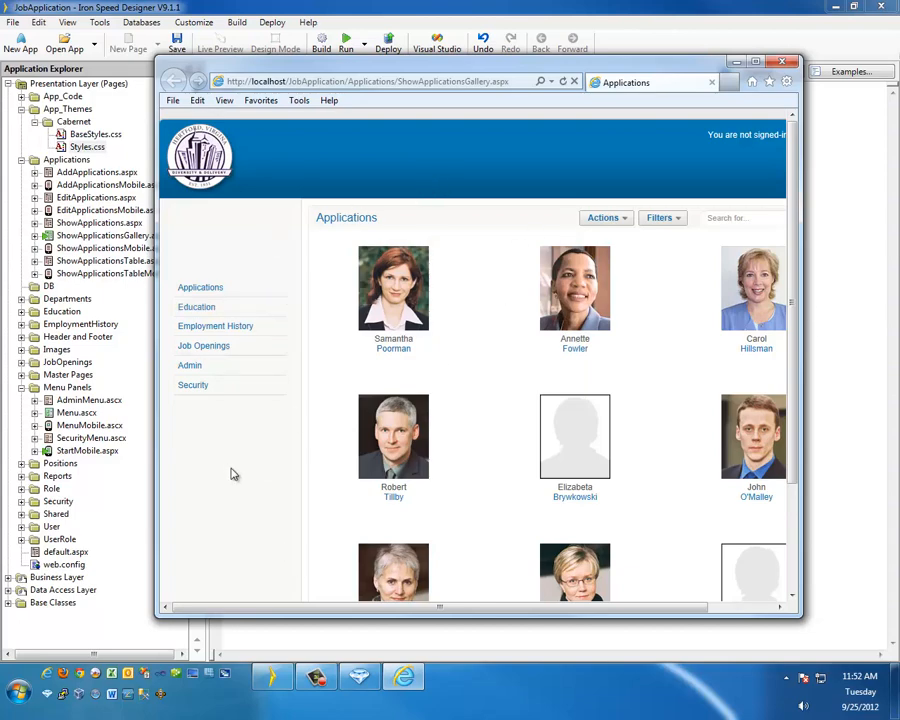
{"action": "mouse_move", "coordinate": [350, 485]}
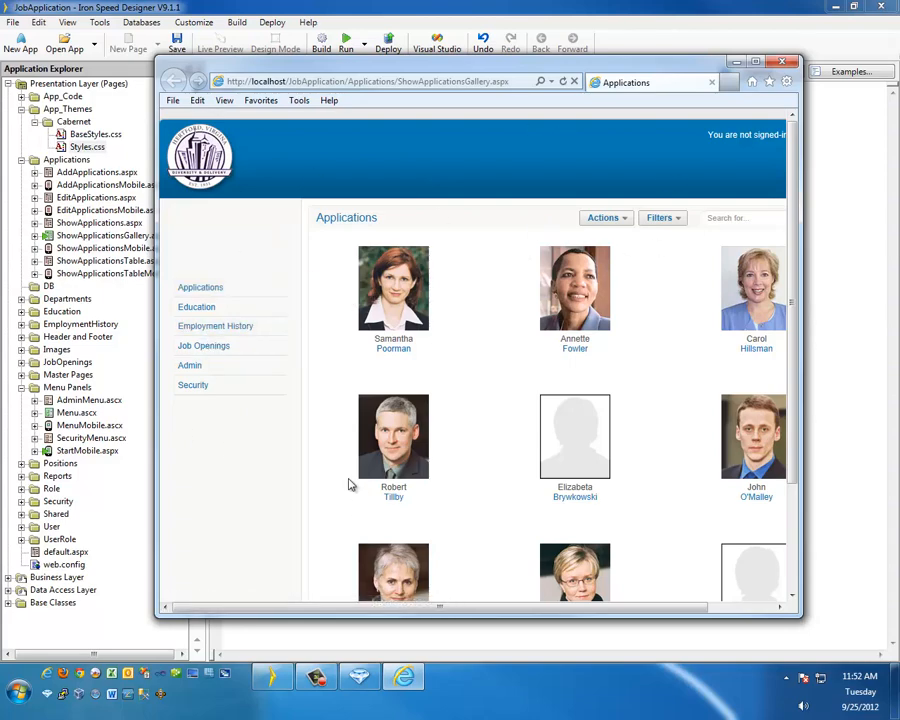
{"action": "mouse_move", "coordinate": [261, 480]}
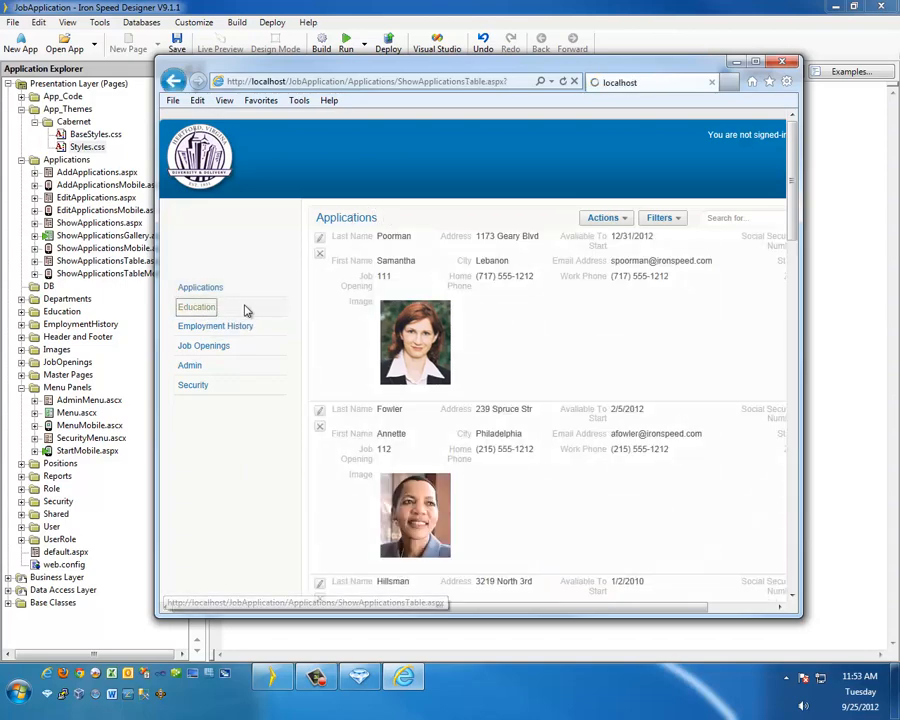
Go to the Employment History page of the running job application.
{"action": "left_click", "coordinate": [215, 325]}
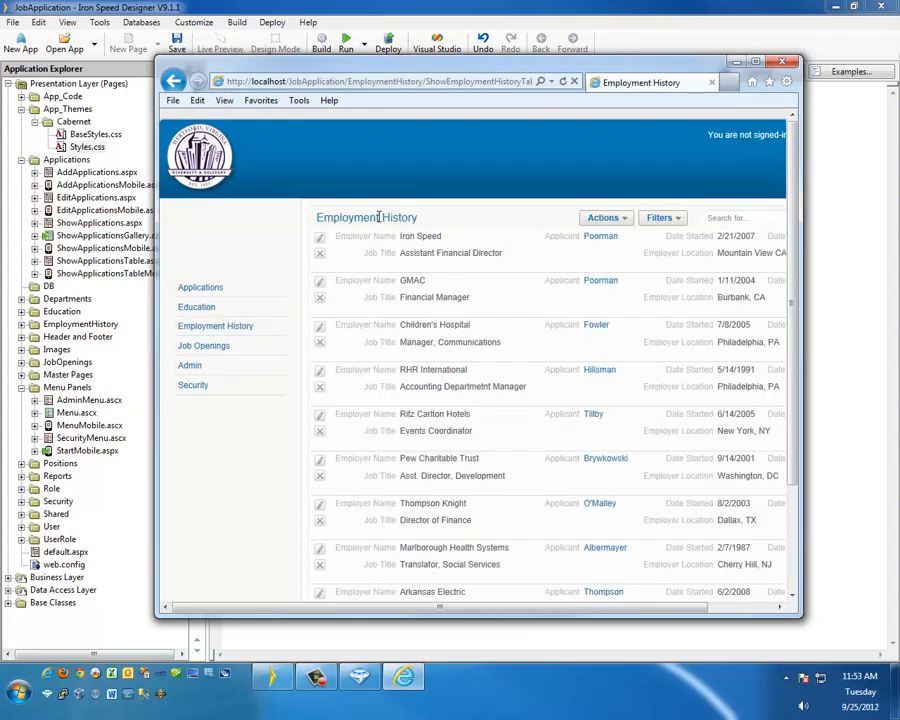
{"action": "mouse_move", "coordinate": [337, 215]}
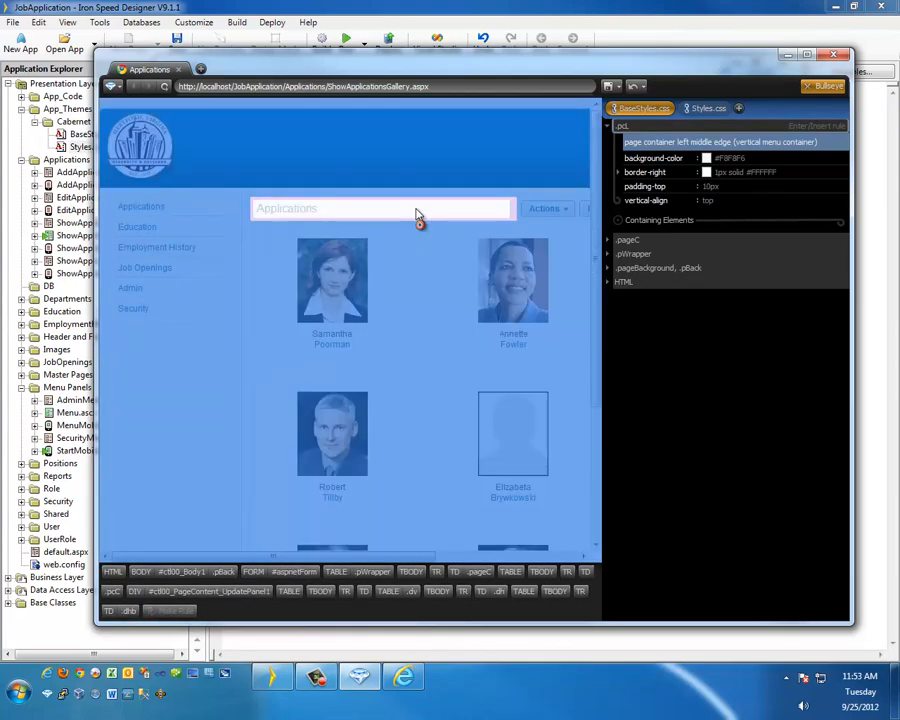
Inspect the CSS rule behind the Applications page title in Stylizer.
{"action": "left_click", "coordinate": [285, 208]}
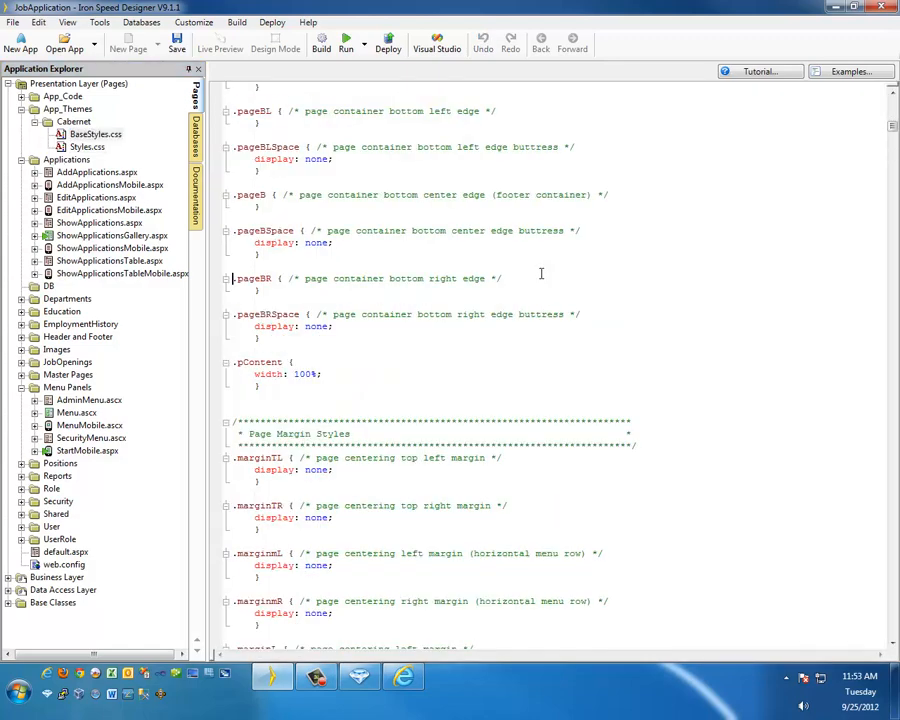
Find the .dht title rule in BaseStyles.css and copy it.
{"action": "key", "text": "ctrl+f"}
{"action": "type", "text": "dht"}
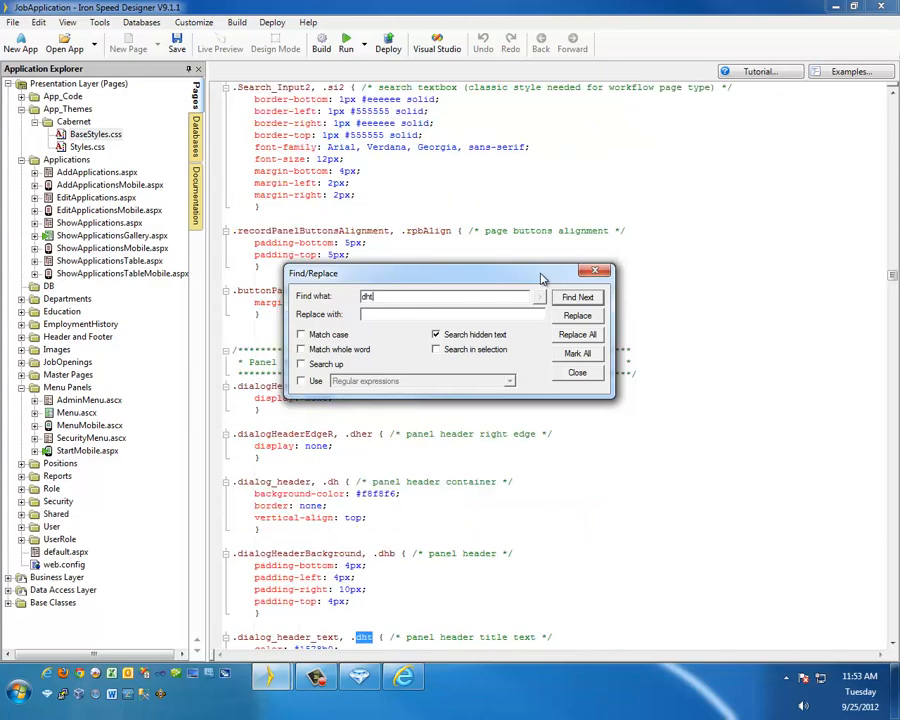
{"action": "left_click", "coordinate": [577, 372]}
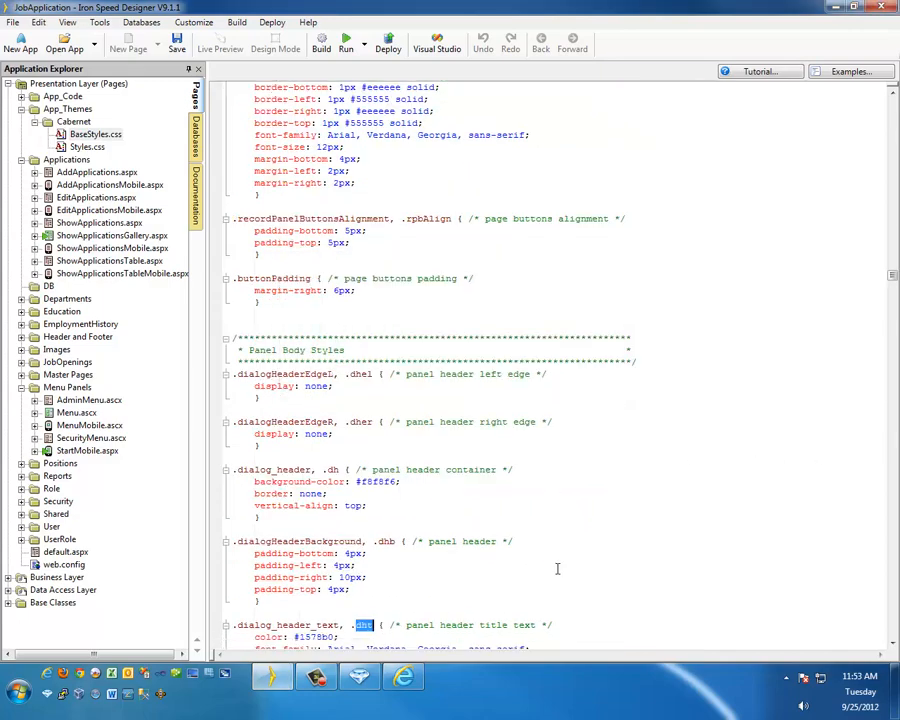
{"action": "scroll", "scroll_direction": "down", "scroll_amount": 3}
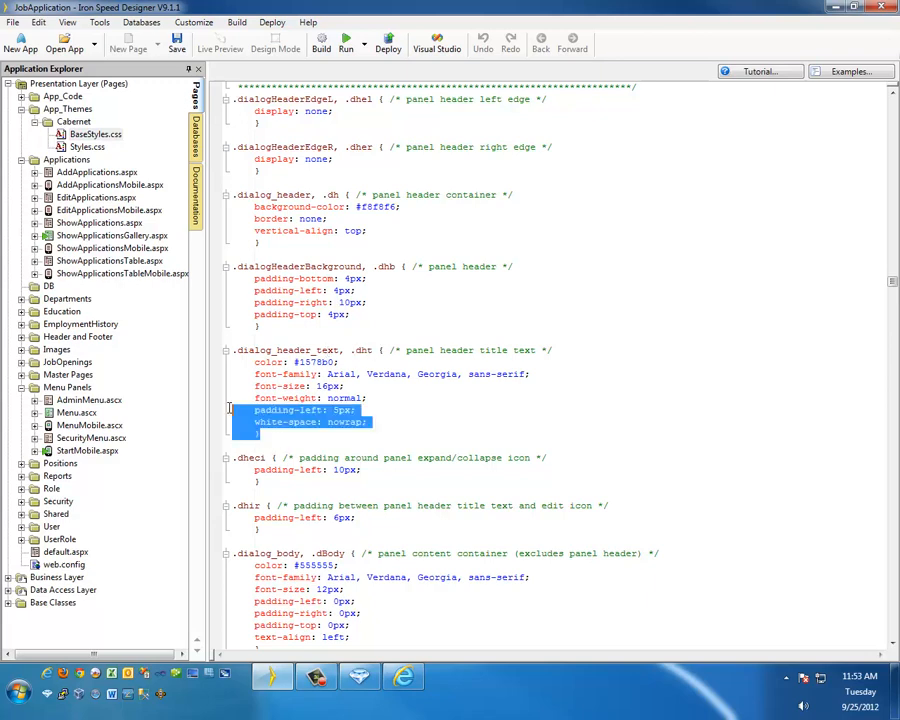
{"action": "right_click", "coordinate": [265, 375]}
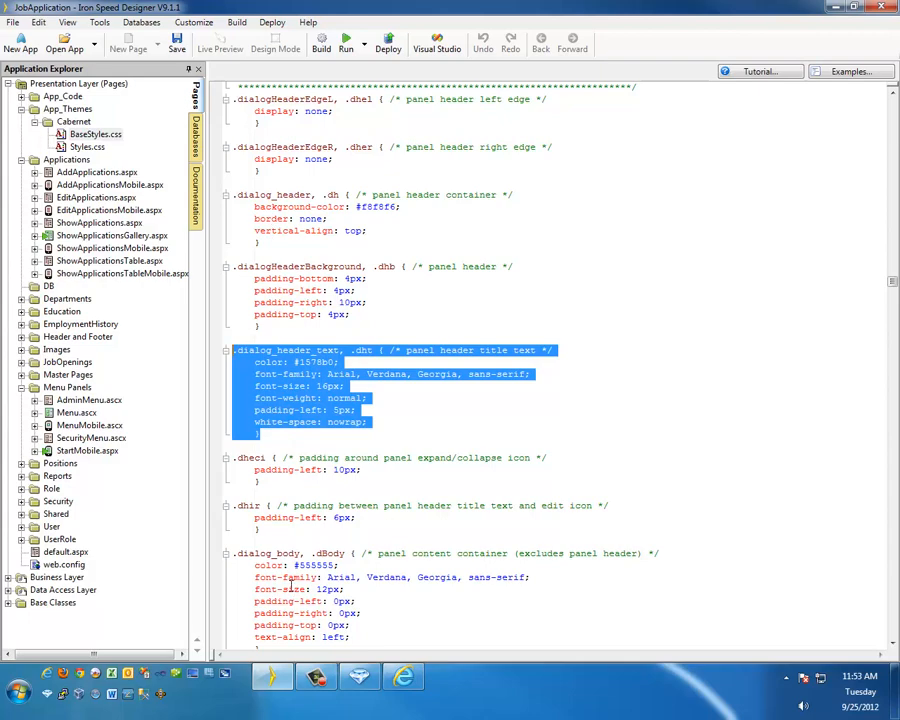
{"action": "left_click", "coordinate": [87, 147]}
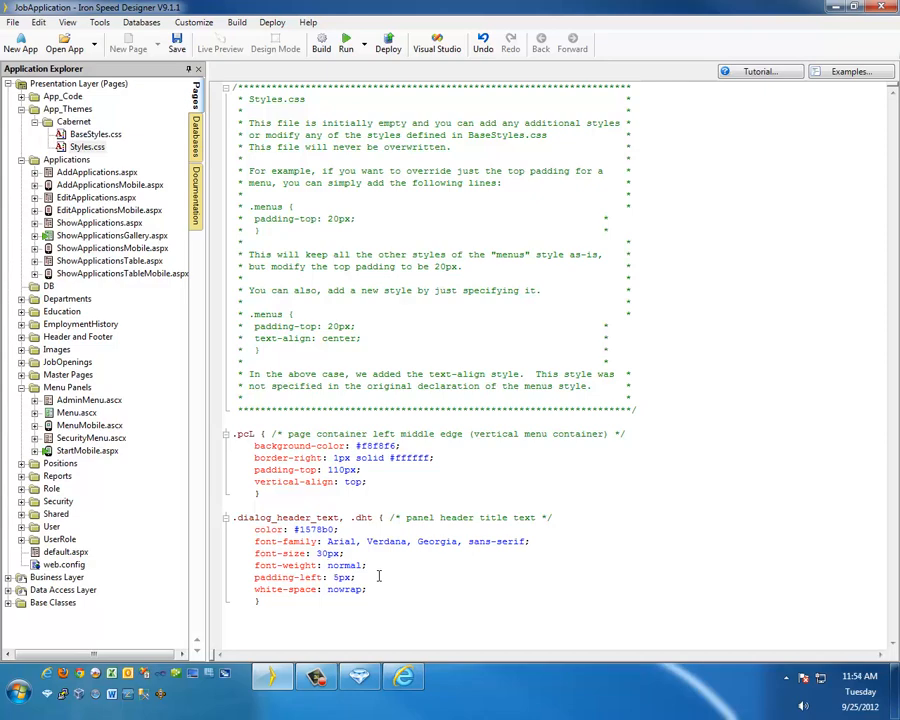
Set the pasted .dht rule's font-weight to bold and return to the browser.
{"action": "type", "text": "bold"}
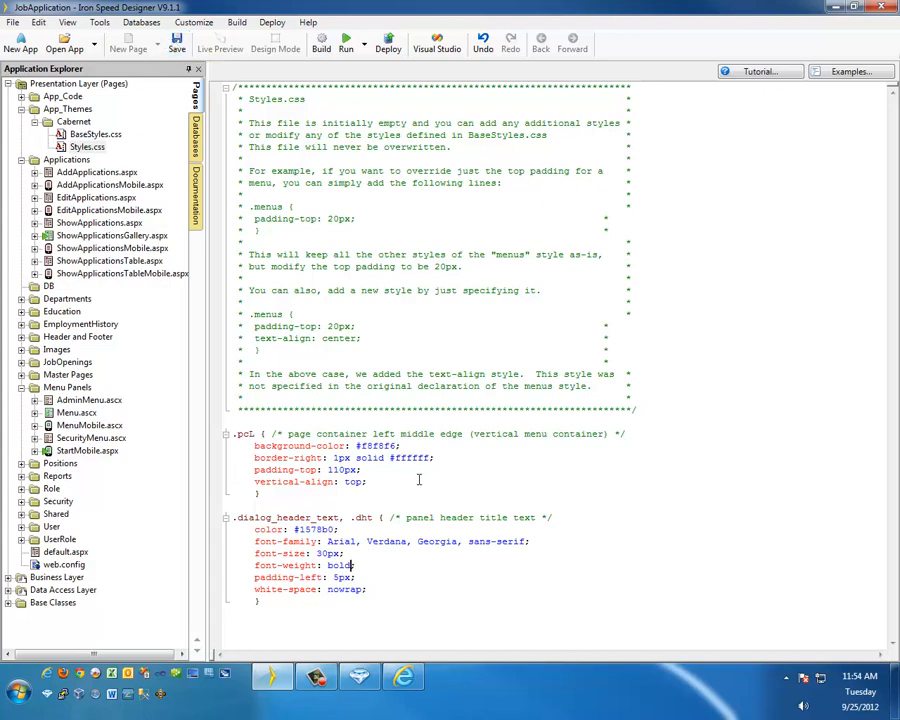
{"action": "left_click", "coordinate": [345, 40]}
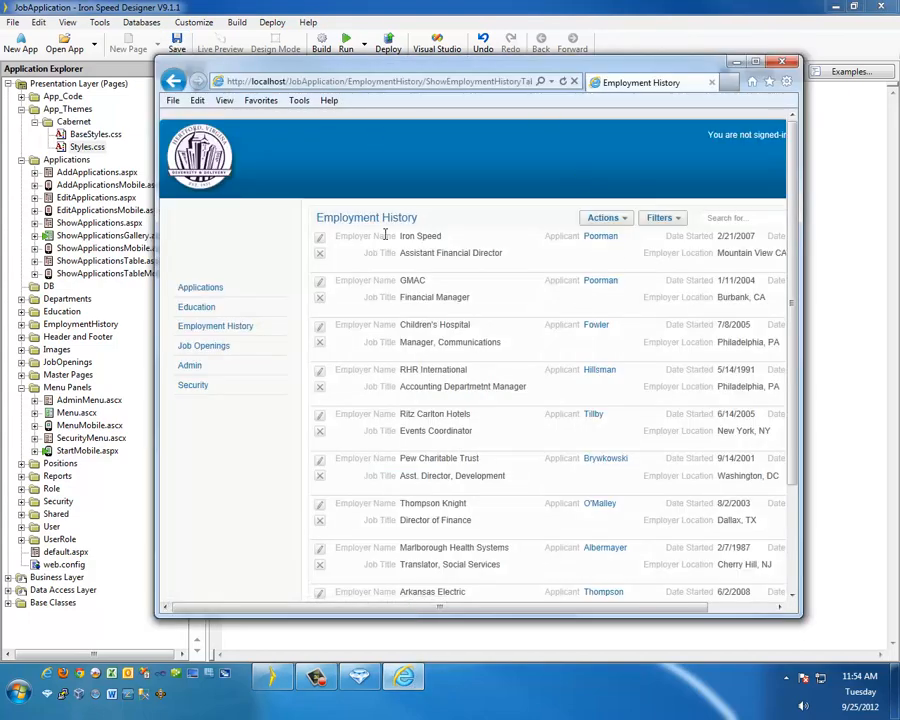
Refresh the site and check page titles on Applications, Employment History and Education.
{"action": "right_click", "coordinate": [385, 235]}
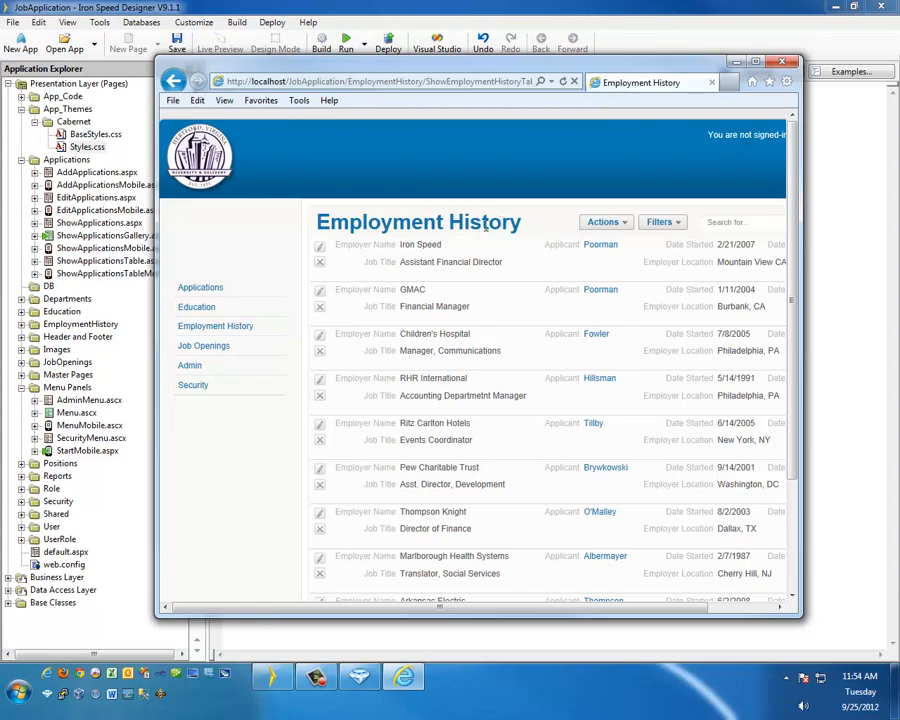
{"action": "left_click", "coordinate": [200, 287]}
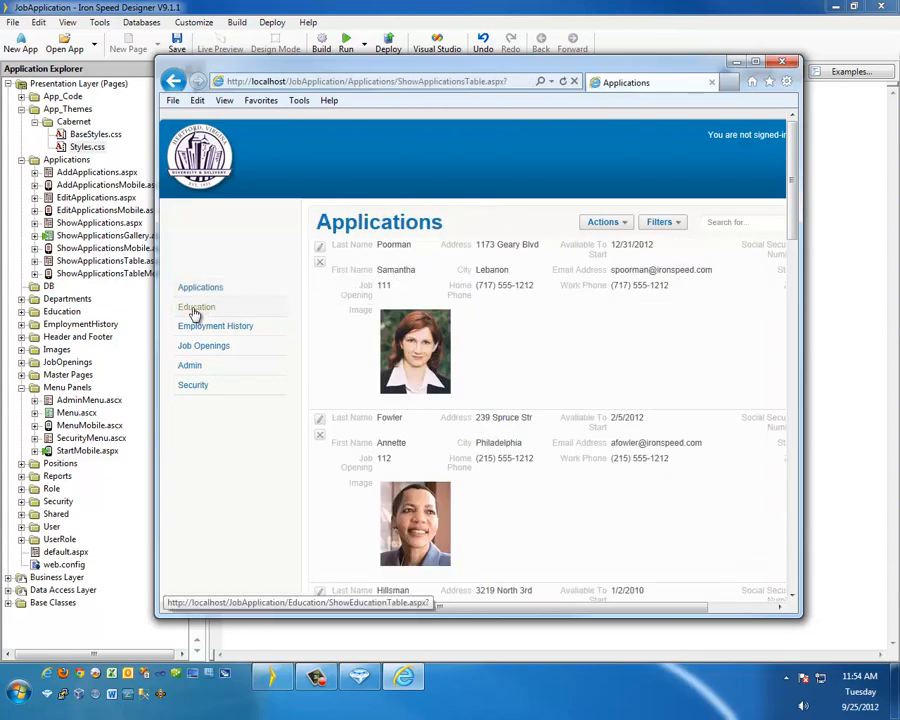
{"action": "left_click", "coordinate": [215, 325]}
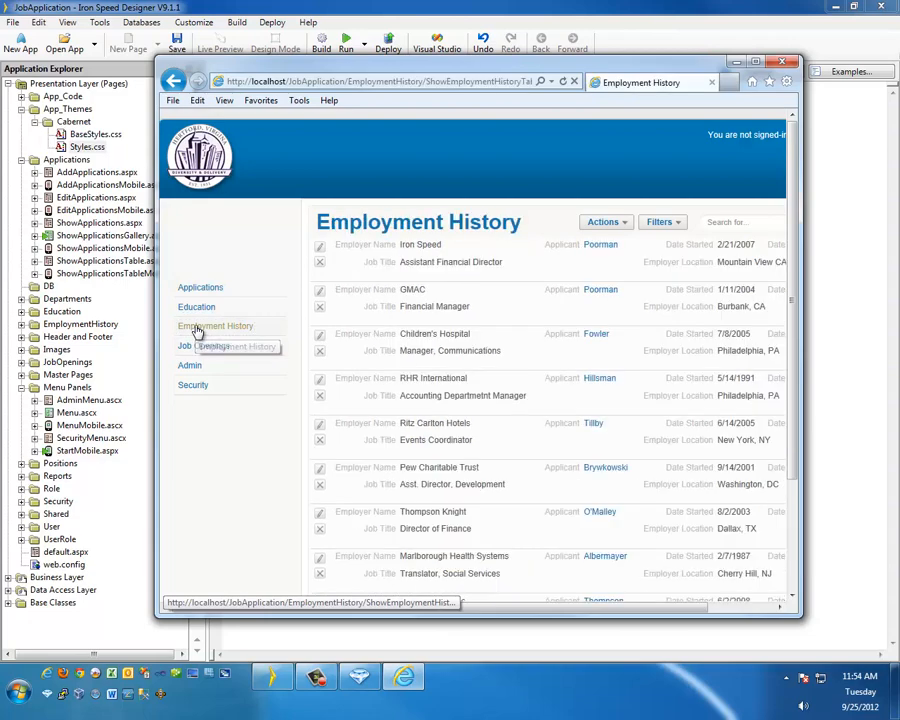
{"action": "left_click", "coordinate": [203, 345]}
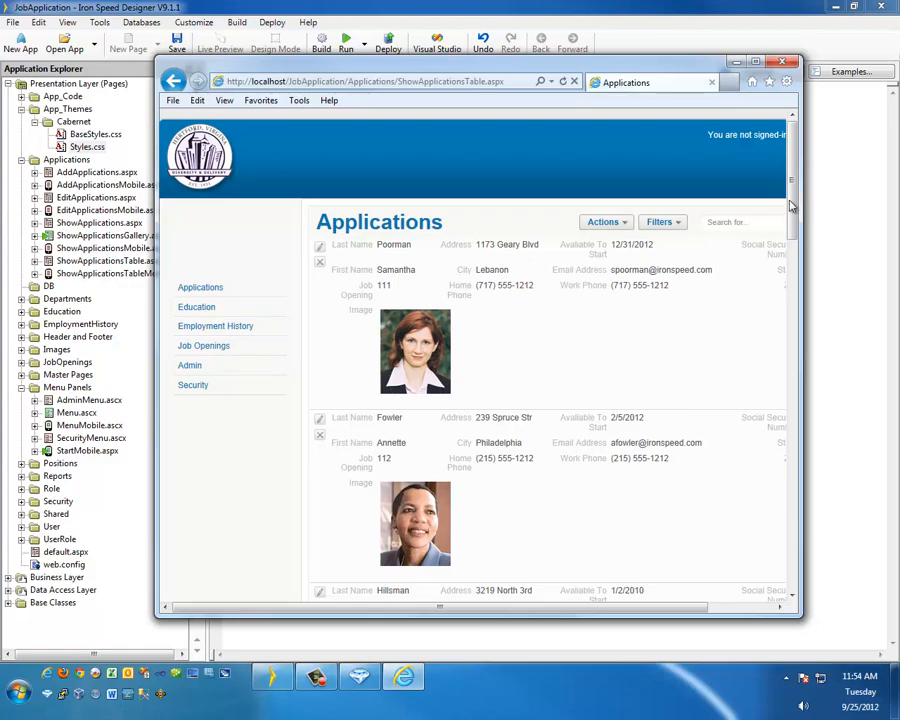
{"action": "scroll", "scroll_direction": "down", "scroll_amount": 3}
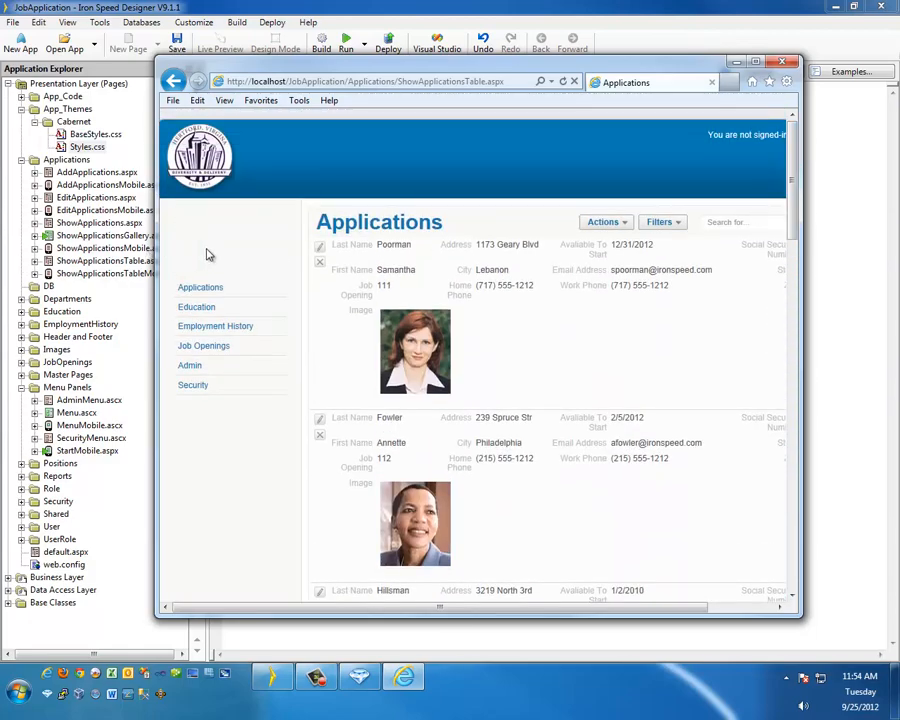
{"action": "mouse_move", "coordinate": [231, 263]}
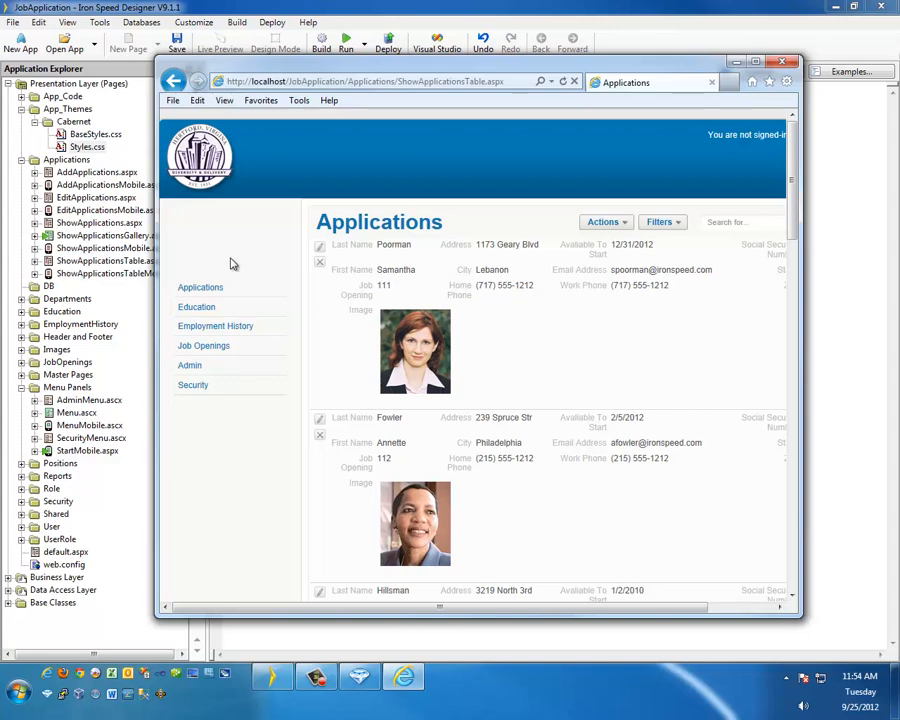
{"action": "mouse_move", "coordinate": [228, 441]}
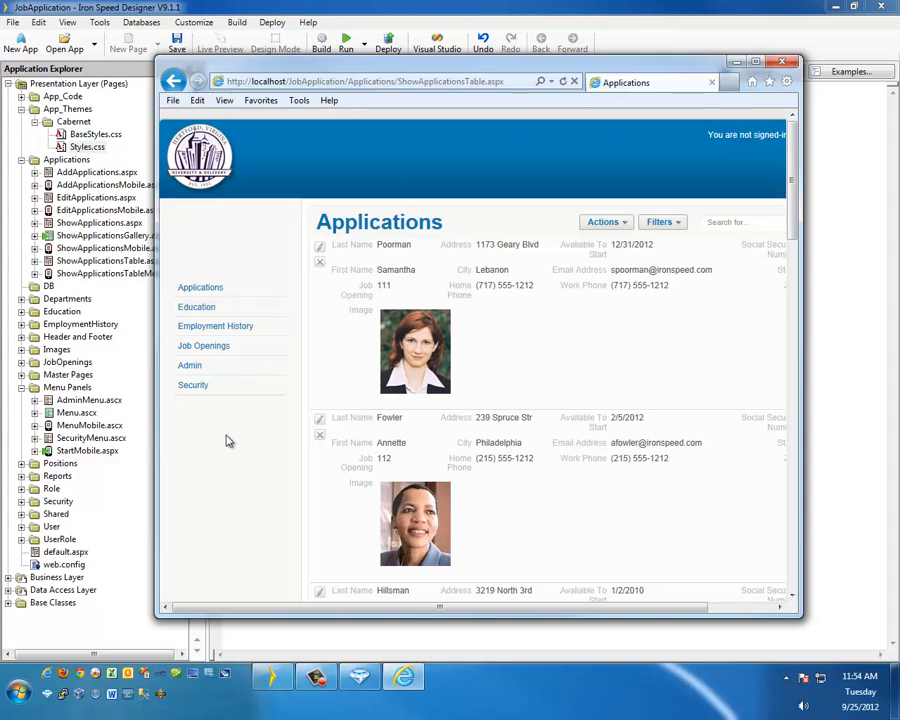